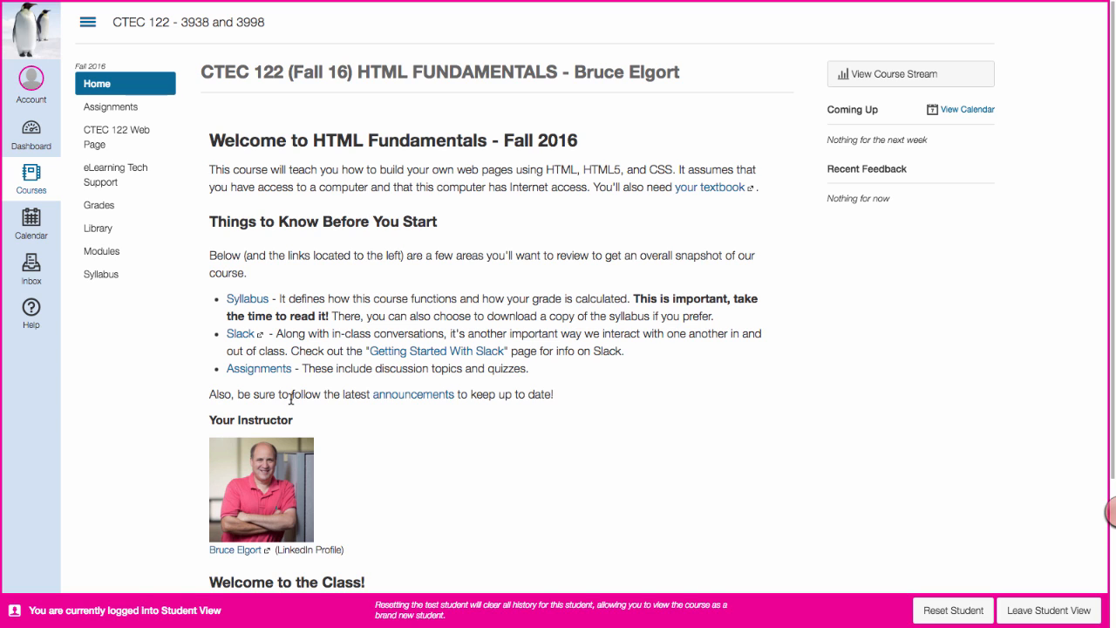
pyautogui.moveTo(170, 356)
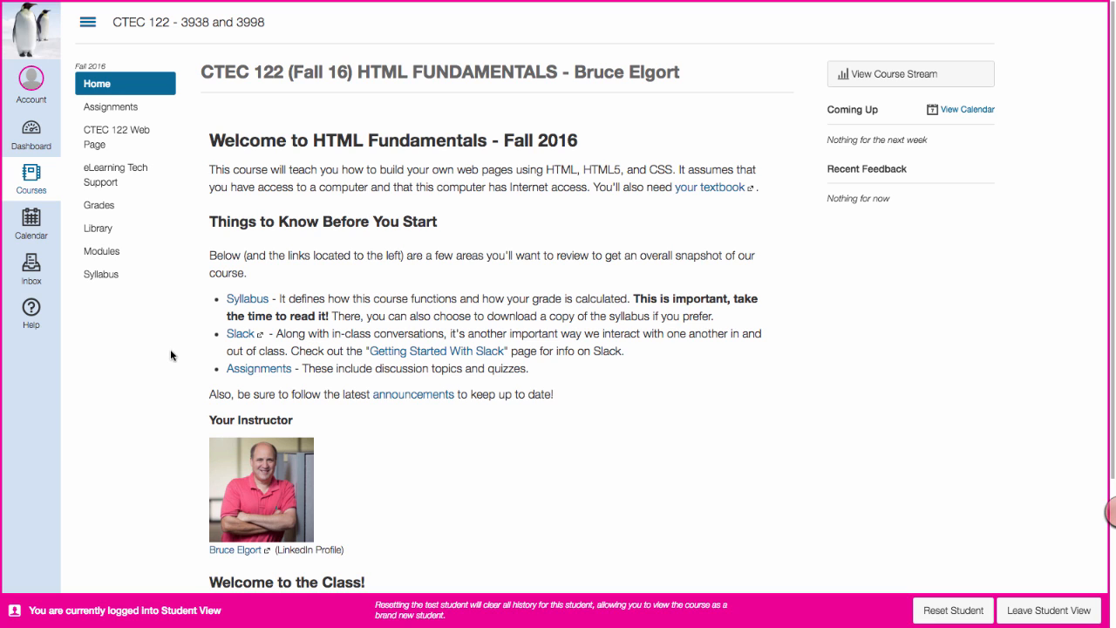
pyautogui.moveTo(537, 247)
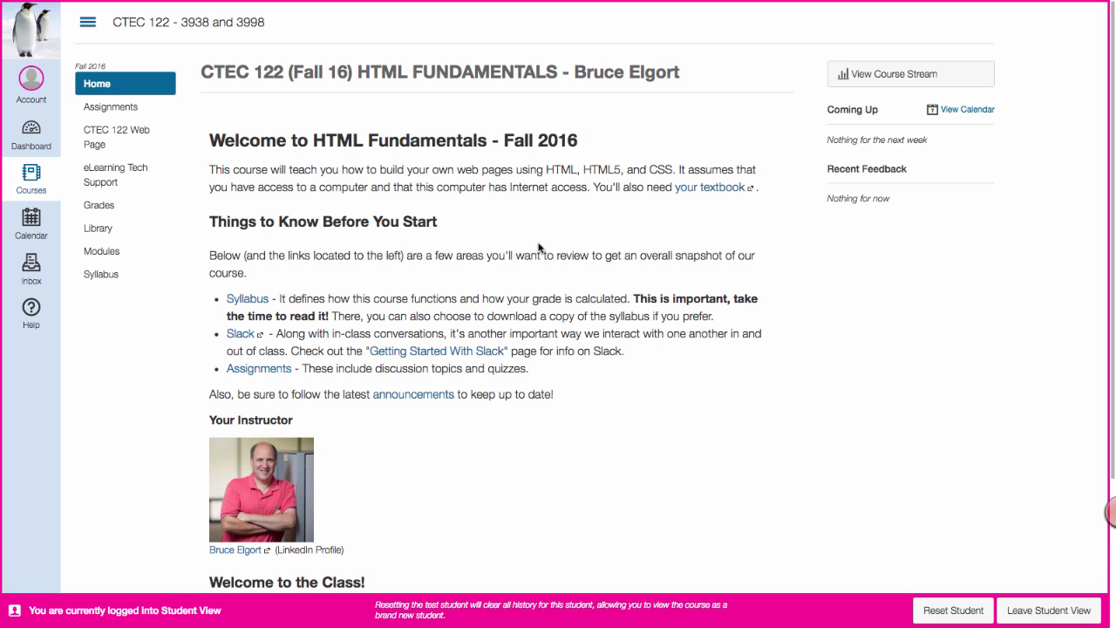
pyautogui.moveTo(195, 157)
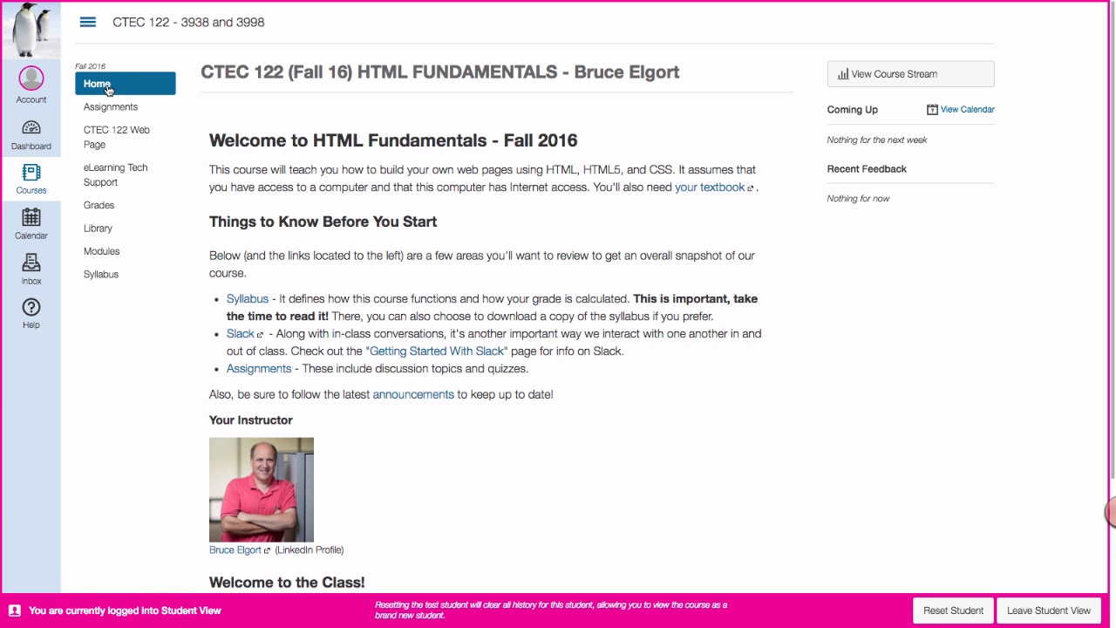
# Navigate from eLearning Tech Support to the course Library page via the sidebar
pyautogui.click(112, 107)
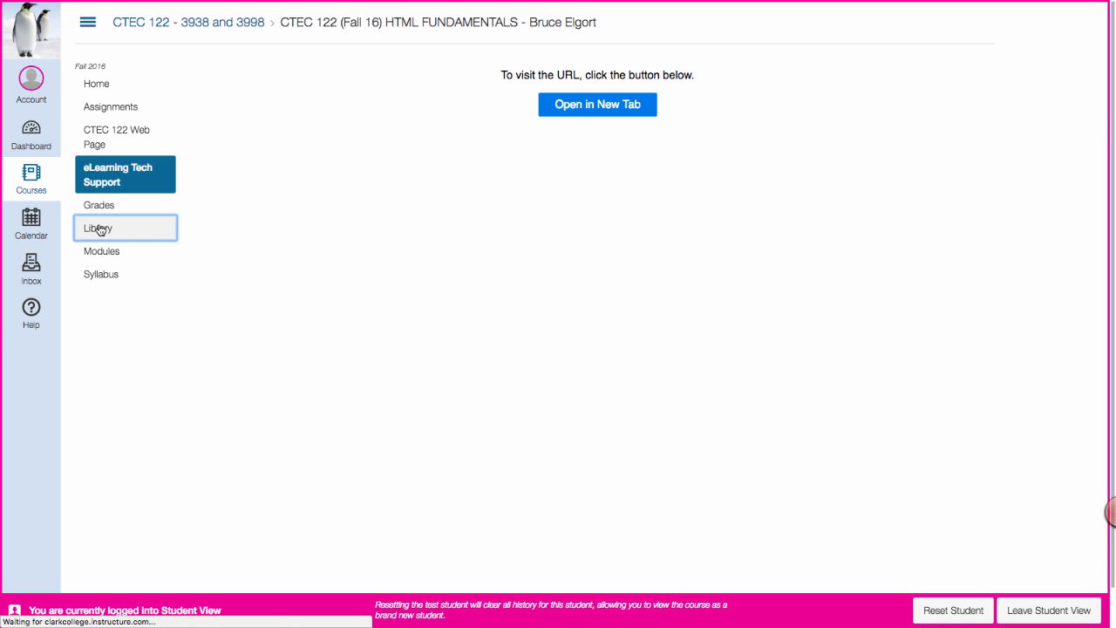
pyautogui.click(101, 251)
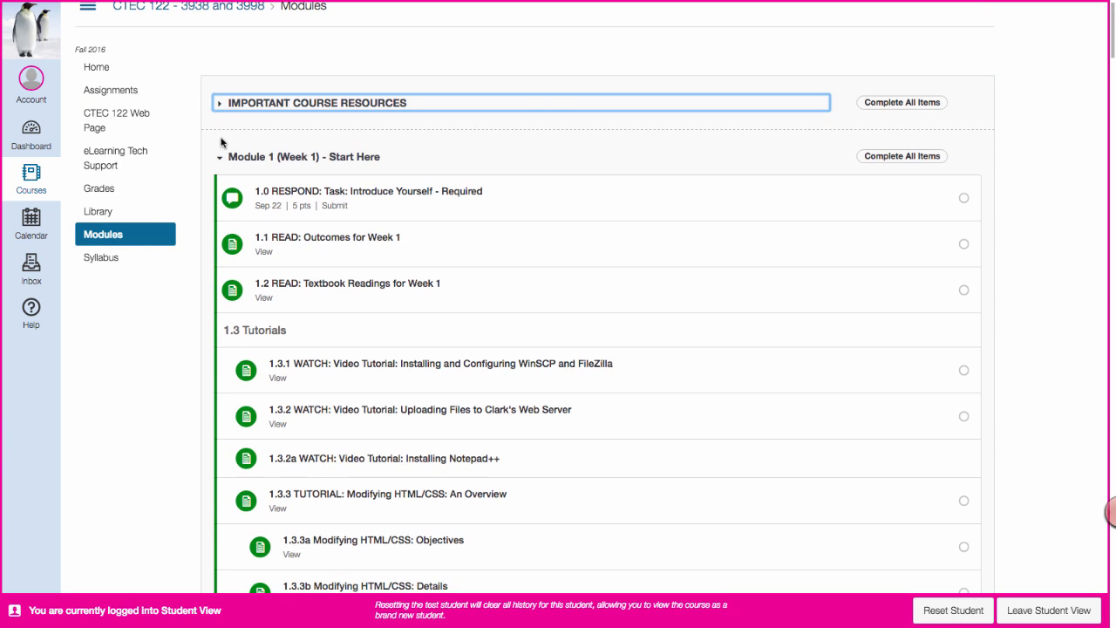
# Go to Modules and review the Module 1 (Week 1) items and tutorials
pyautogui.click(219, 101)
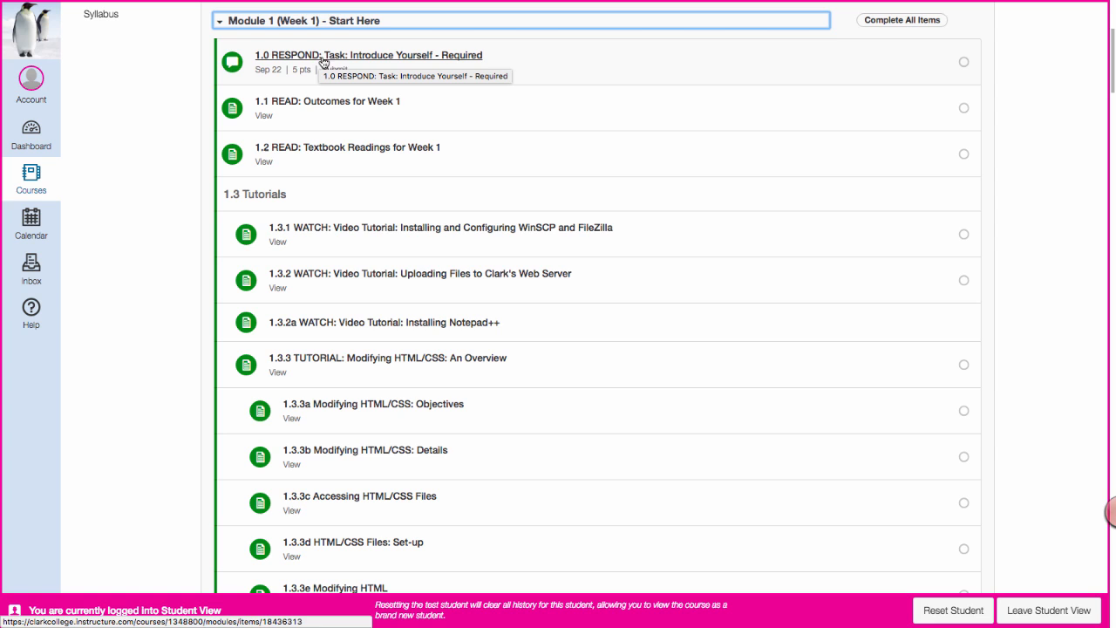
pyautogui.scroll(-3)
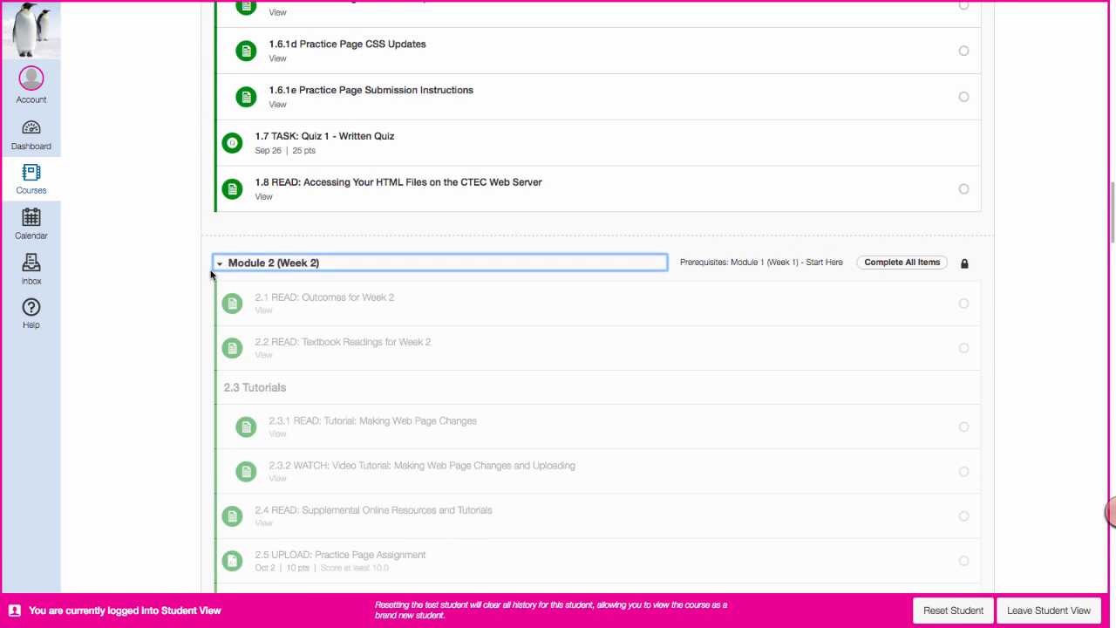